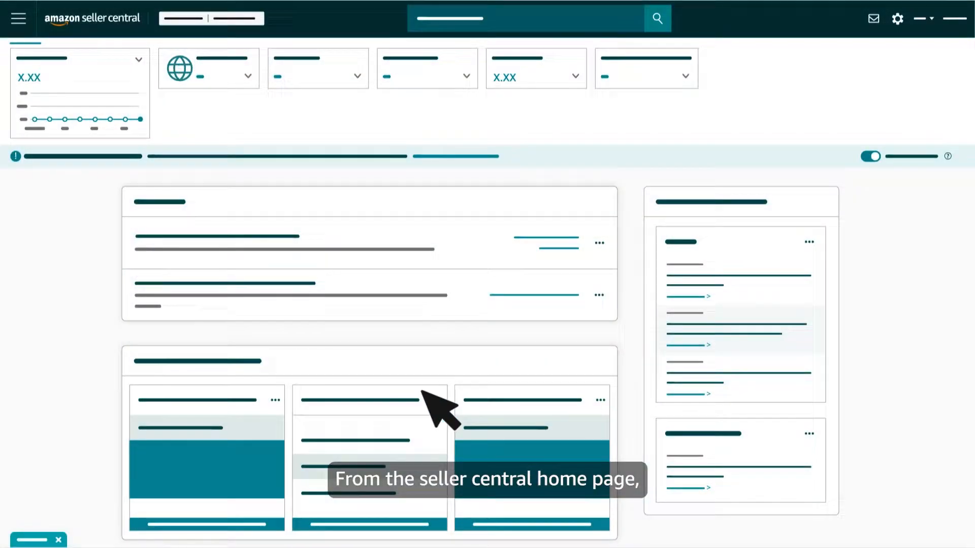
Navigate from the home page to the Vouchers page under Advertising.
click(18, 20)
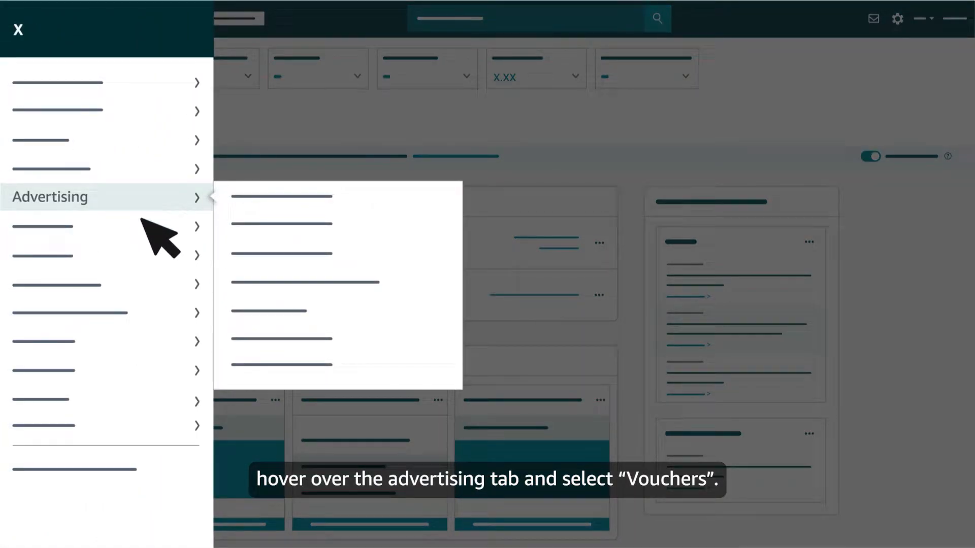
click(280, 283)
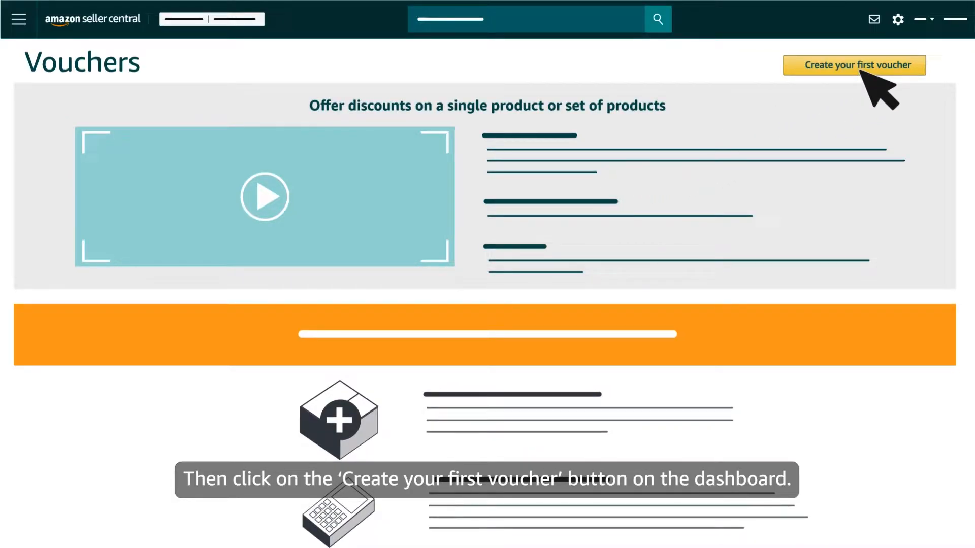
Start creating a new individual voucher, landing on the participating products step.
click(854, 65)
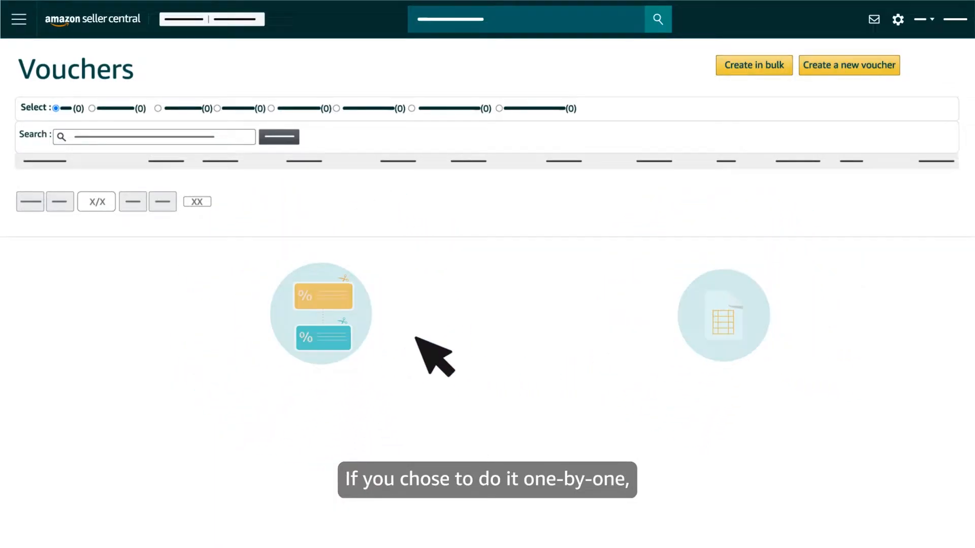
click(849, 65)
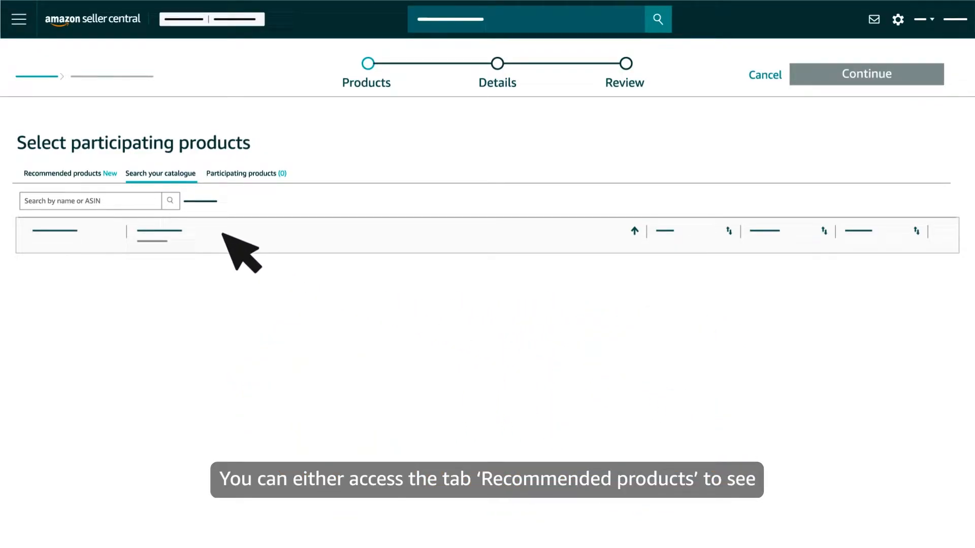
Search the catalogue for ASIN B1839404 and tick ABC Black Mascara as a participating product.
click(59, 173)
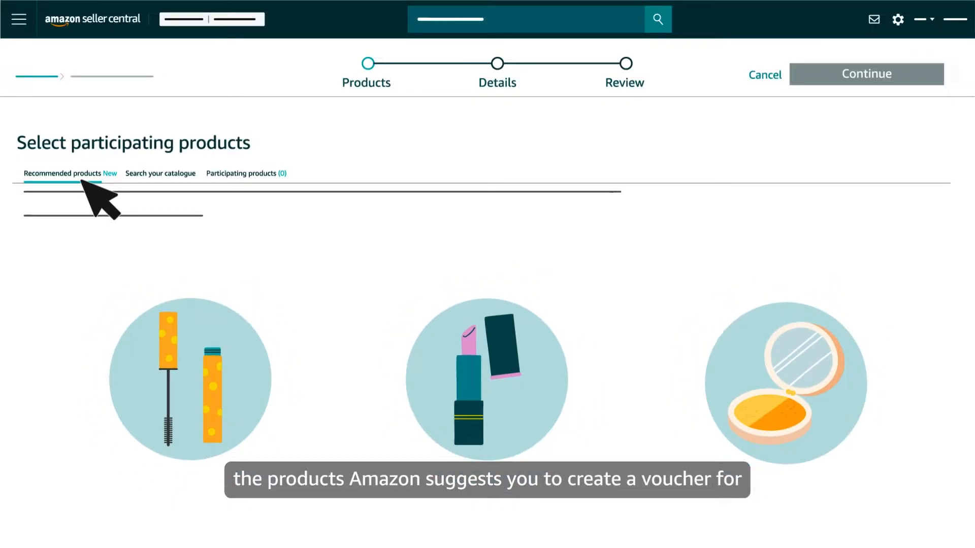
click(160, 173)
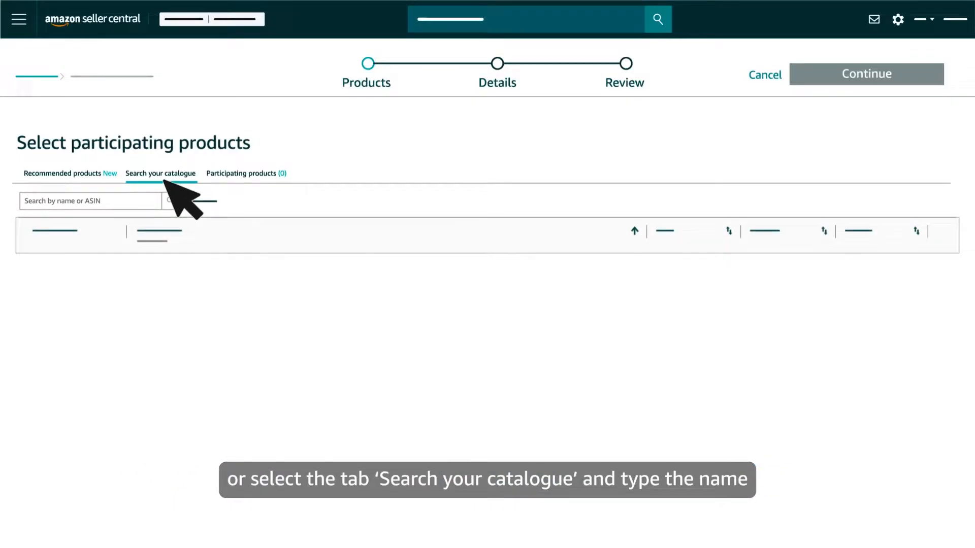
text(B1839404)
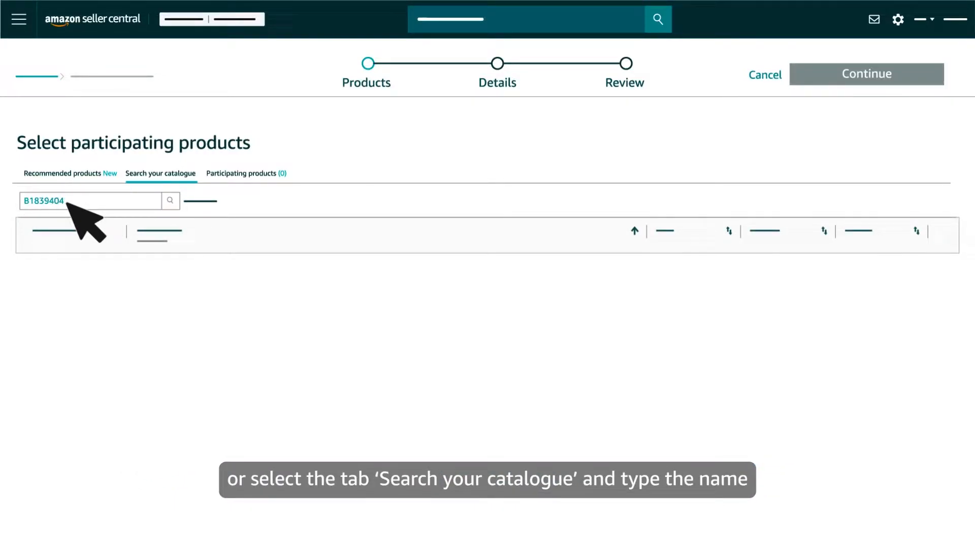
click(170, 201)
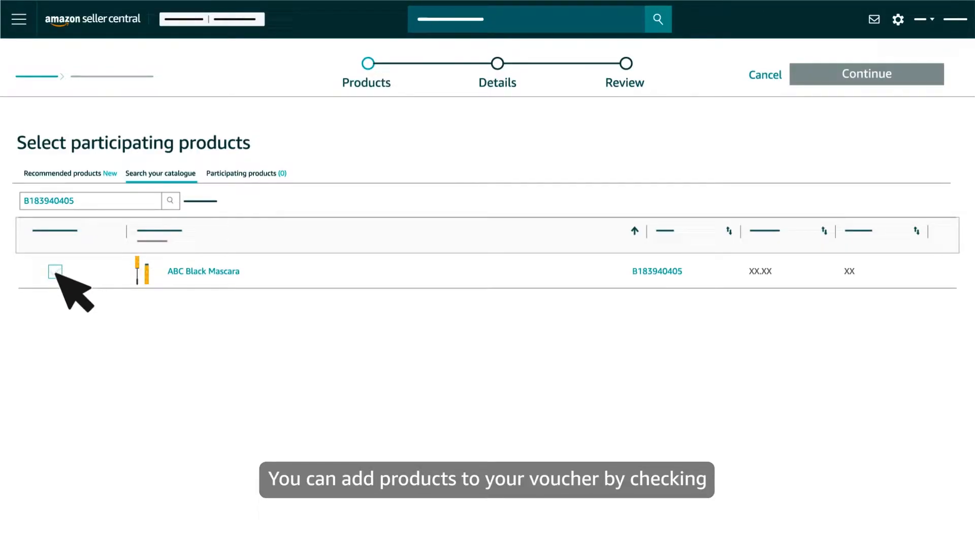
click(55, 272)
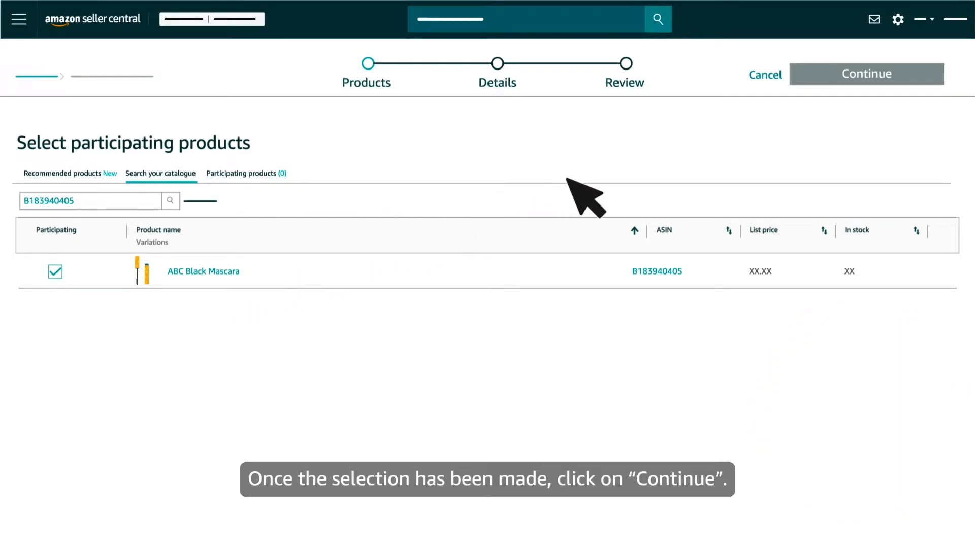
mouse_move(866, 73)
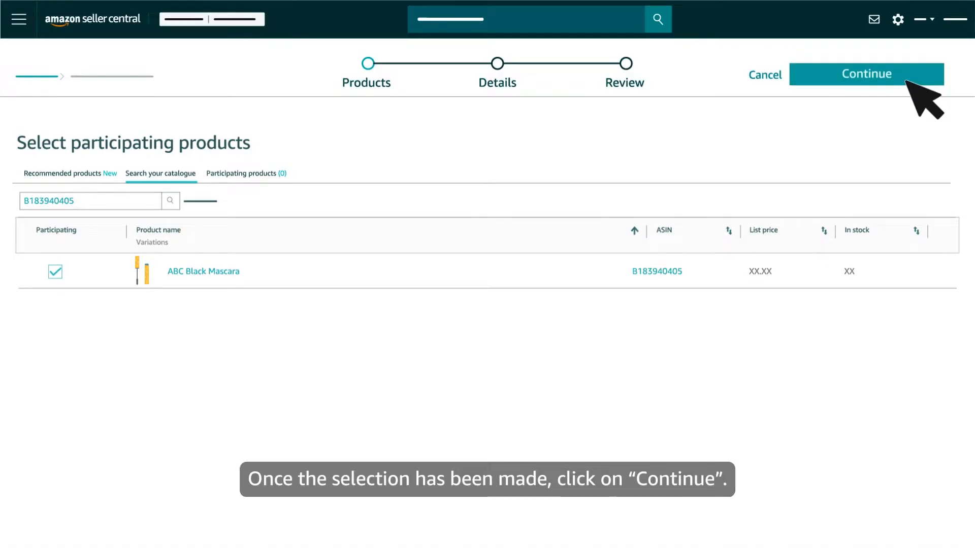
On the voucher details step, choose Money Off with discount 1 and limit redemption to one per customer.
click(868, 74)
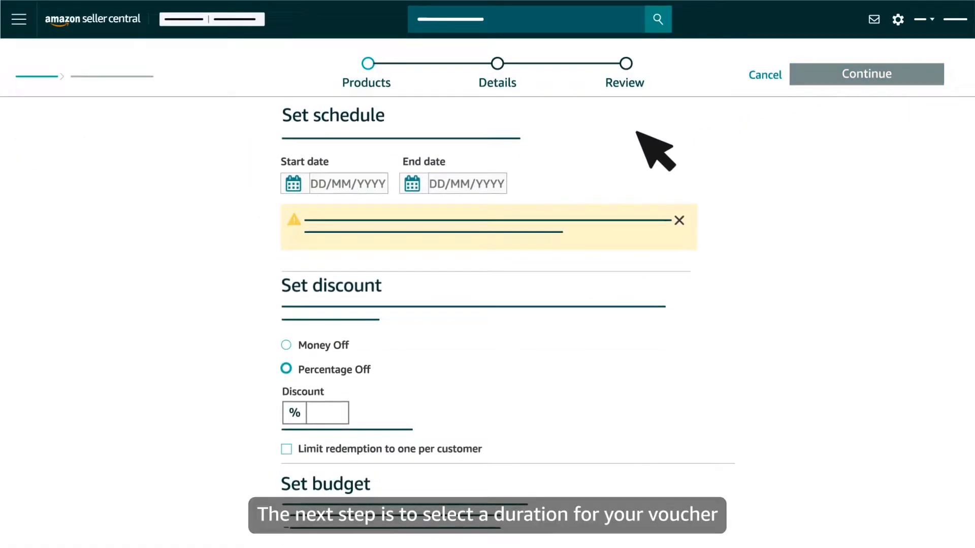
mouse_move(380, 190)
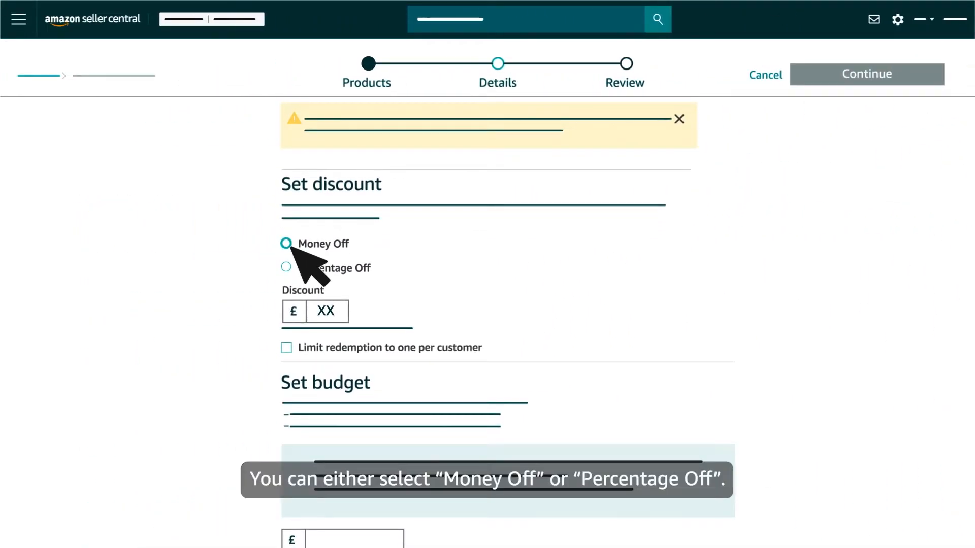
click(286, 268)
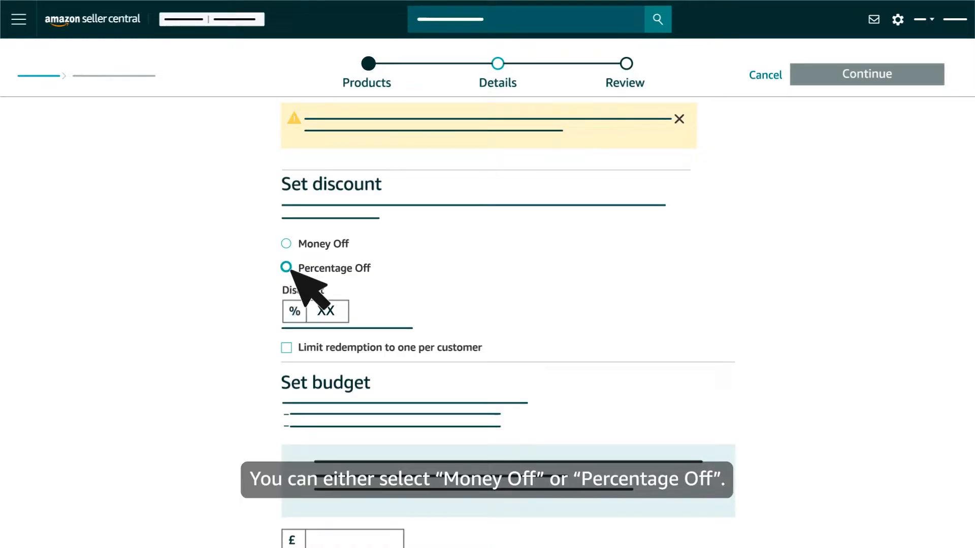
click(287, 268)
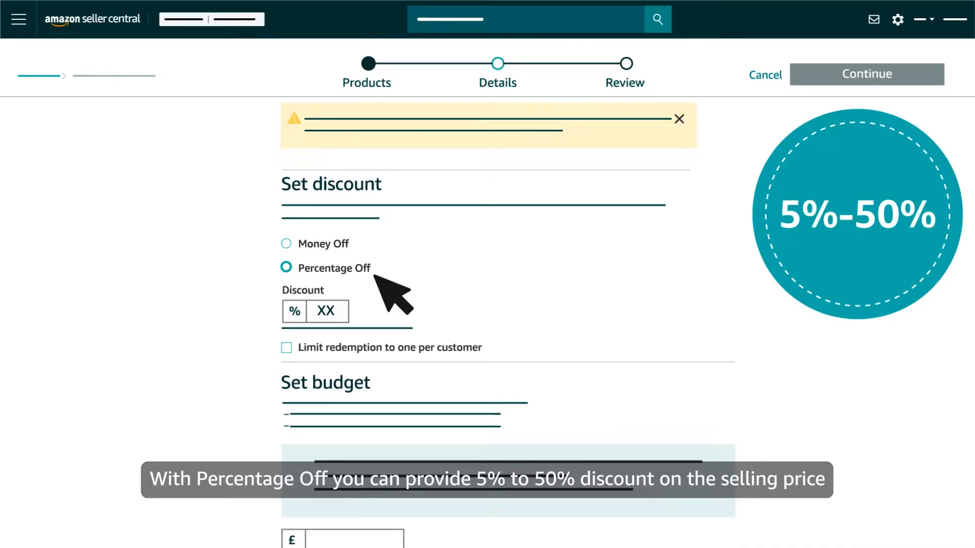
click(287, 243)
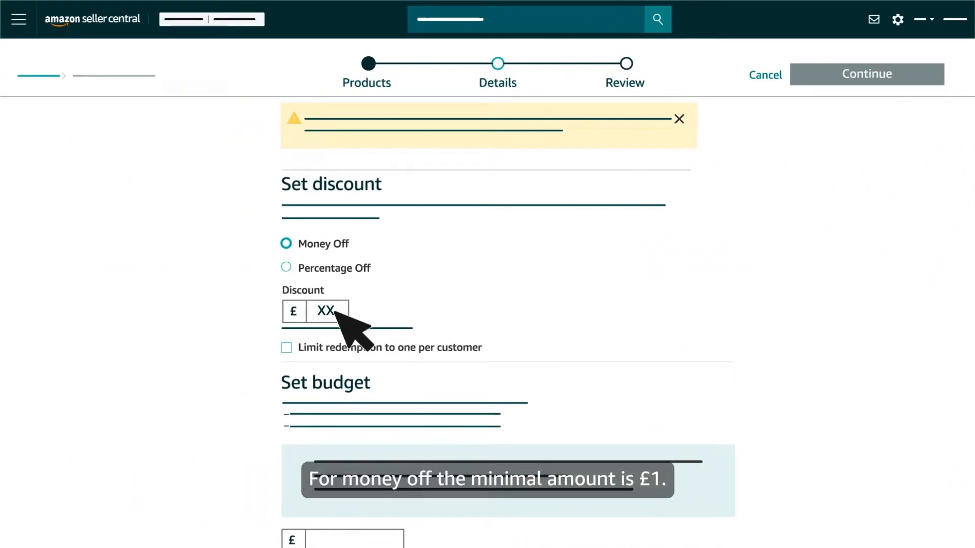
text(1)
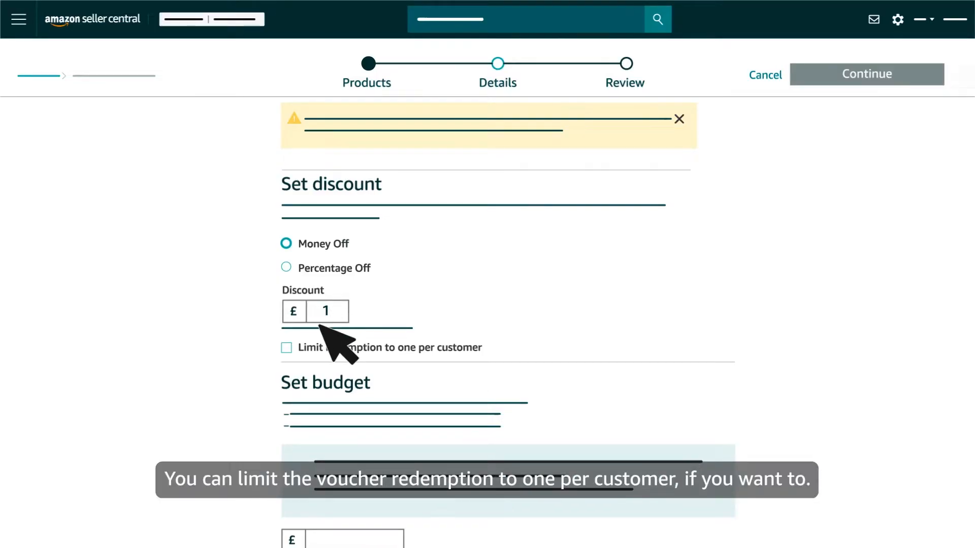
click(286, 347)
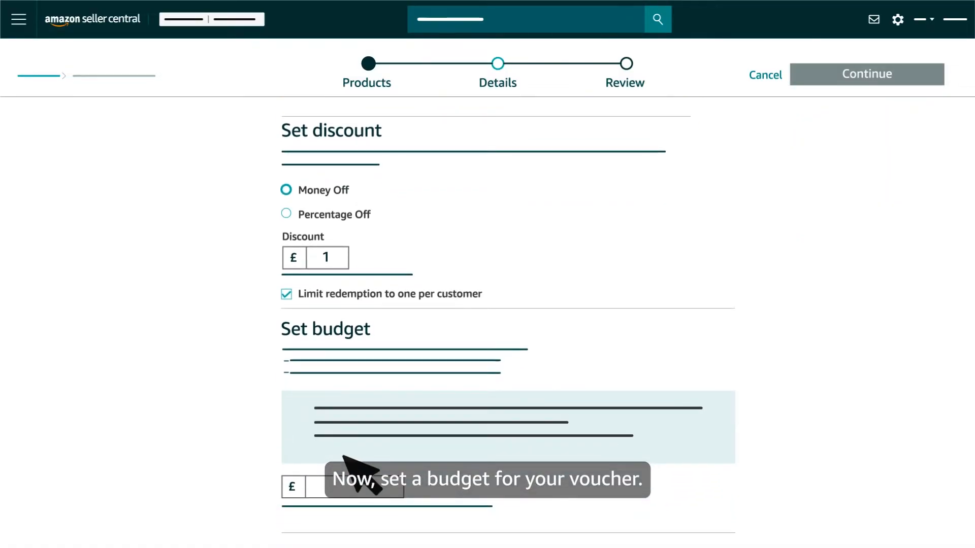
scroll(down, 3)
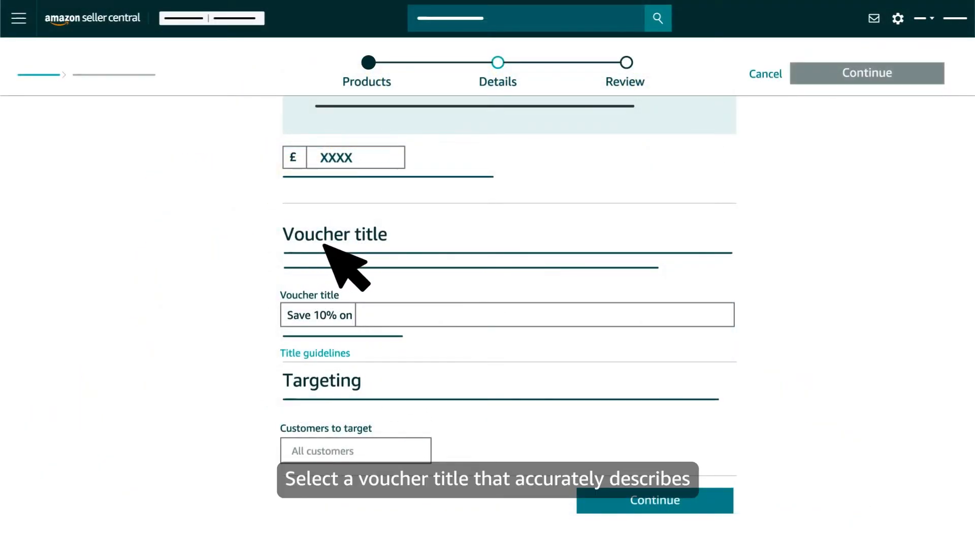
mouse_move(413, 277)
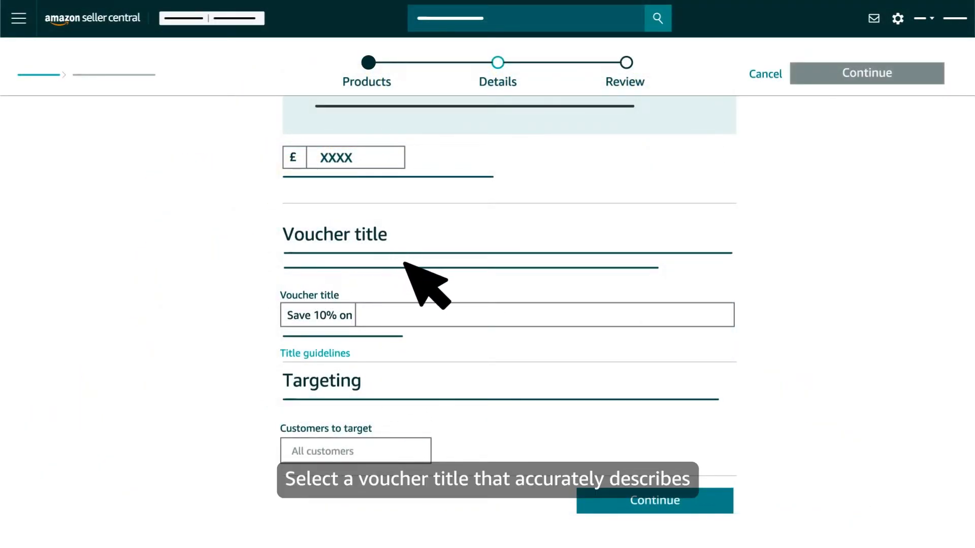
Complete the title with 'Beauty products', check customers to target, and continue to review.
text(Beauty products)
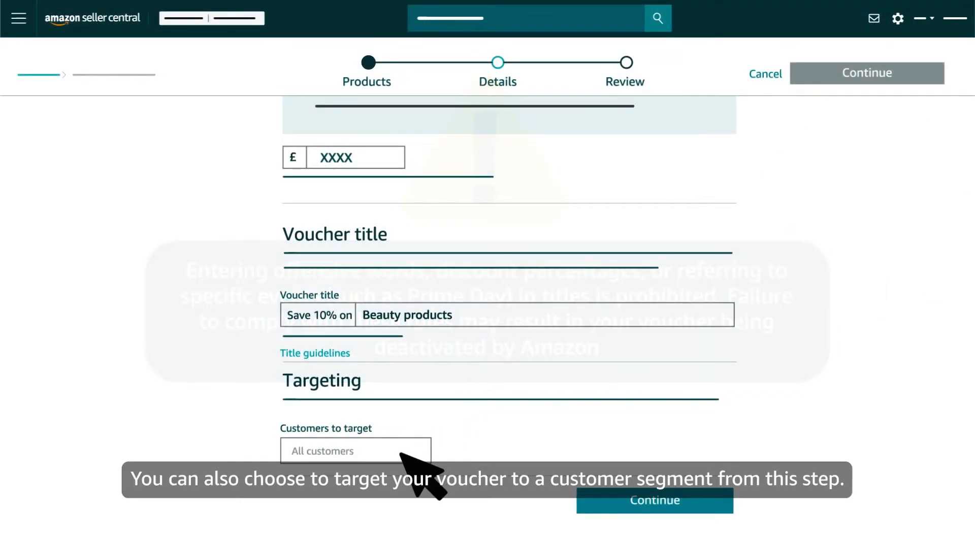
click(355, 451)
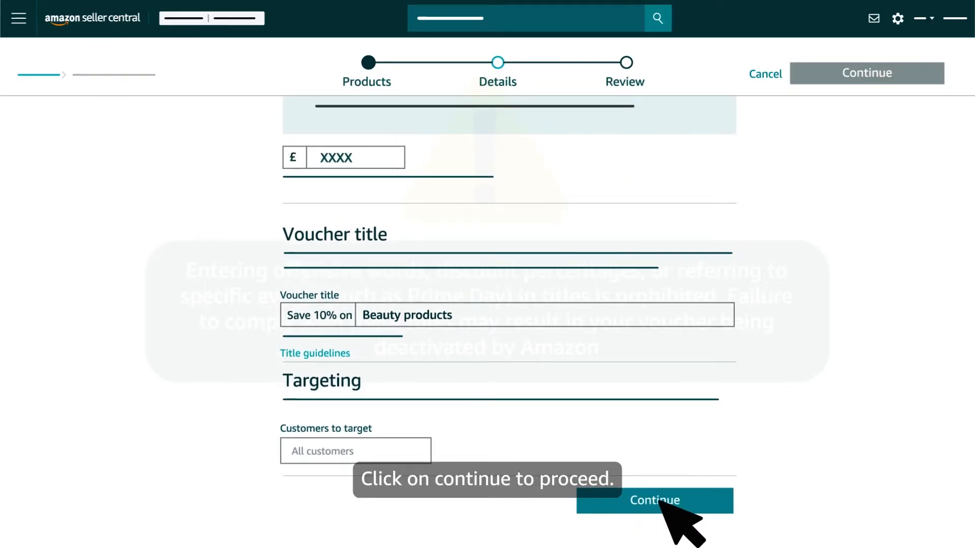
click(656, 499)
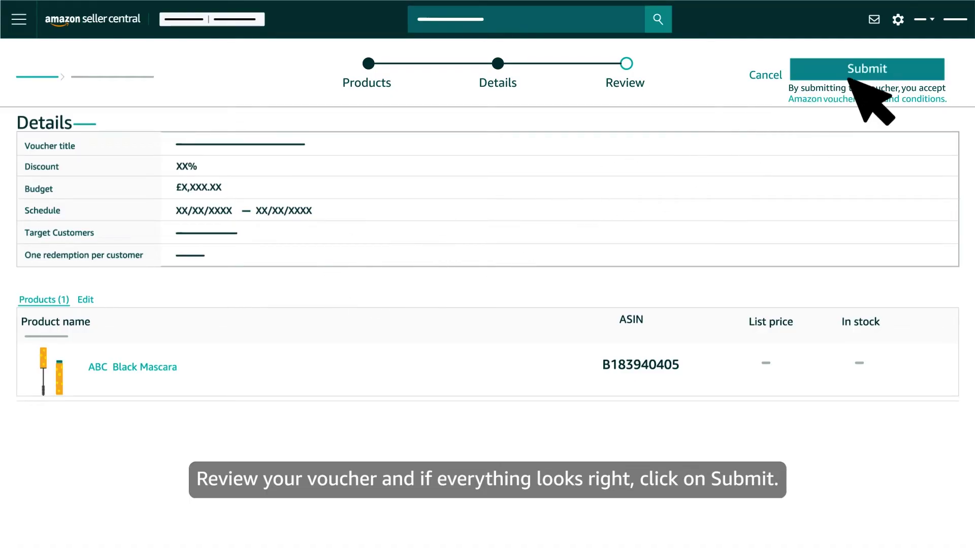
Submit the reviewed voucher and return to the voucher dashboard.
click(867, 69)
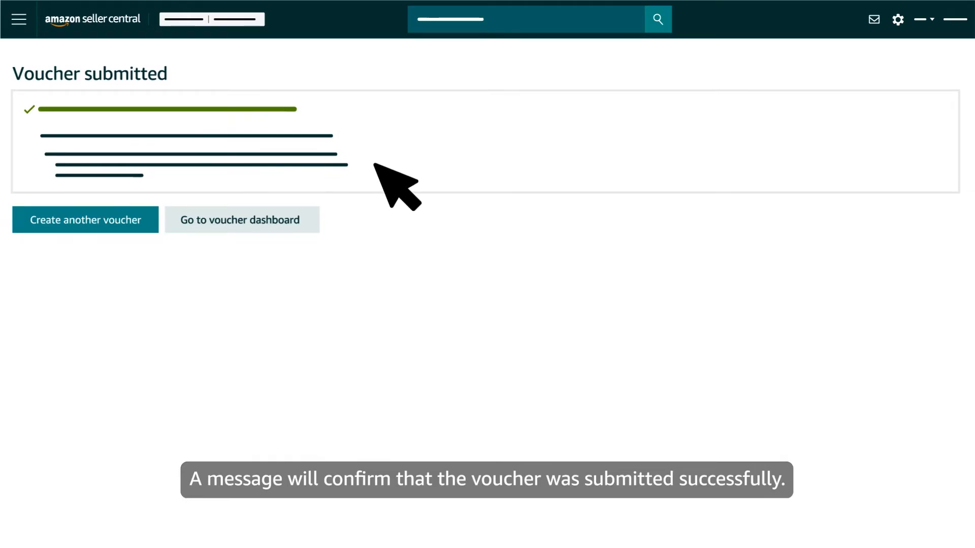
click(242, 220)
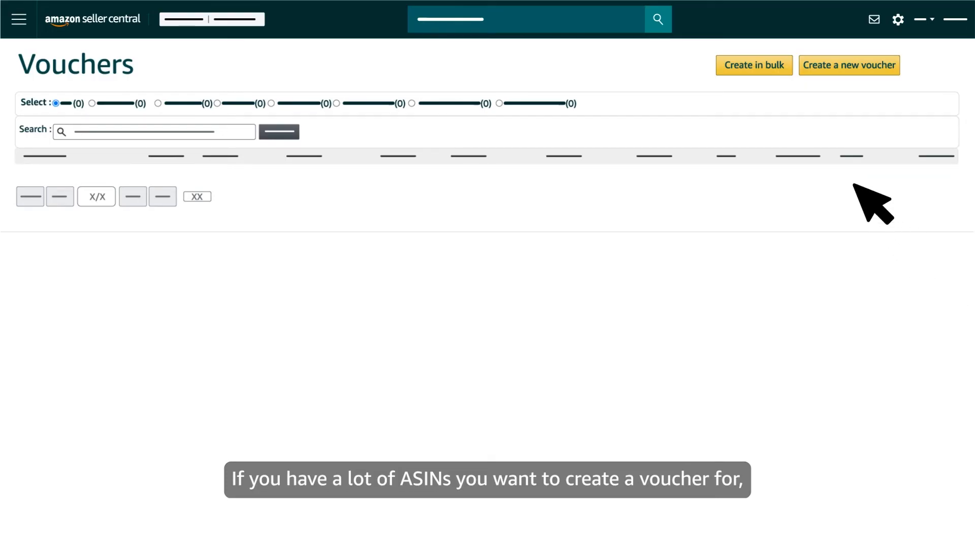
Go to Create in bulk, where the uploaded Vouchers file is listed as Submitted.
click(754, 65)
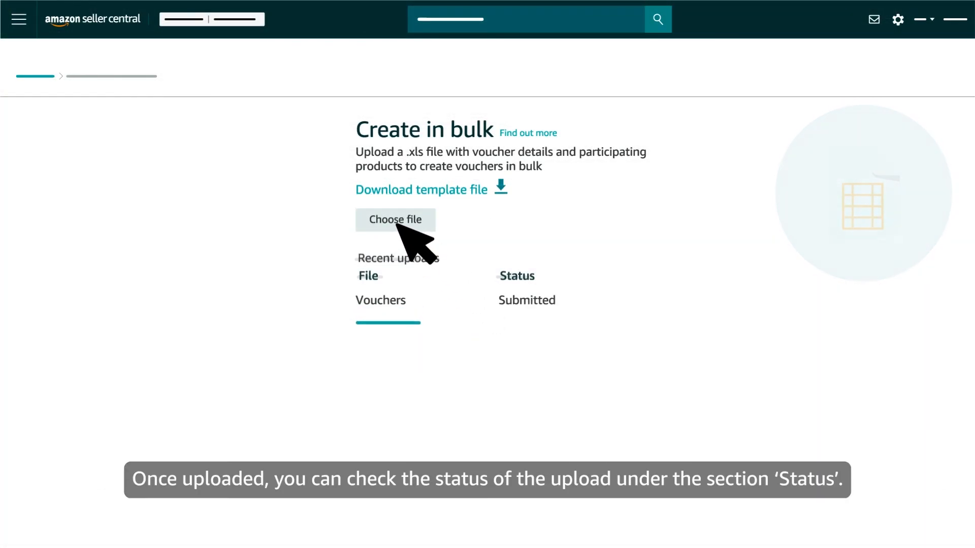
mouse_move(572, 315)
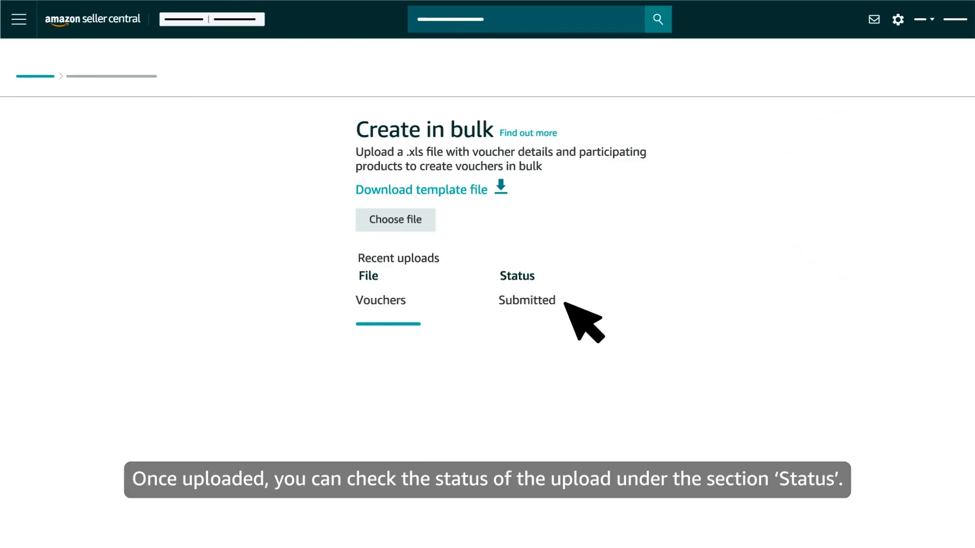
mouse_move(540, 287)
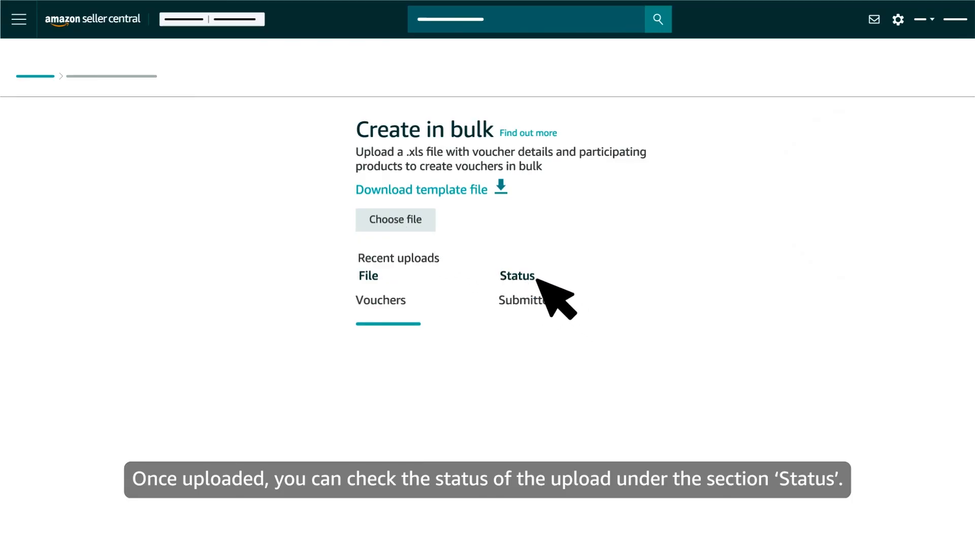